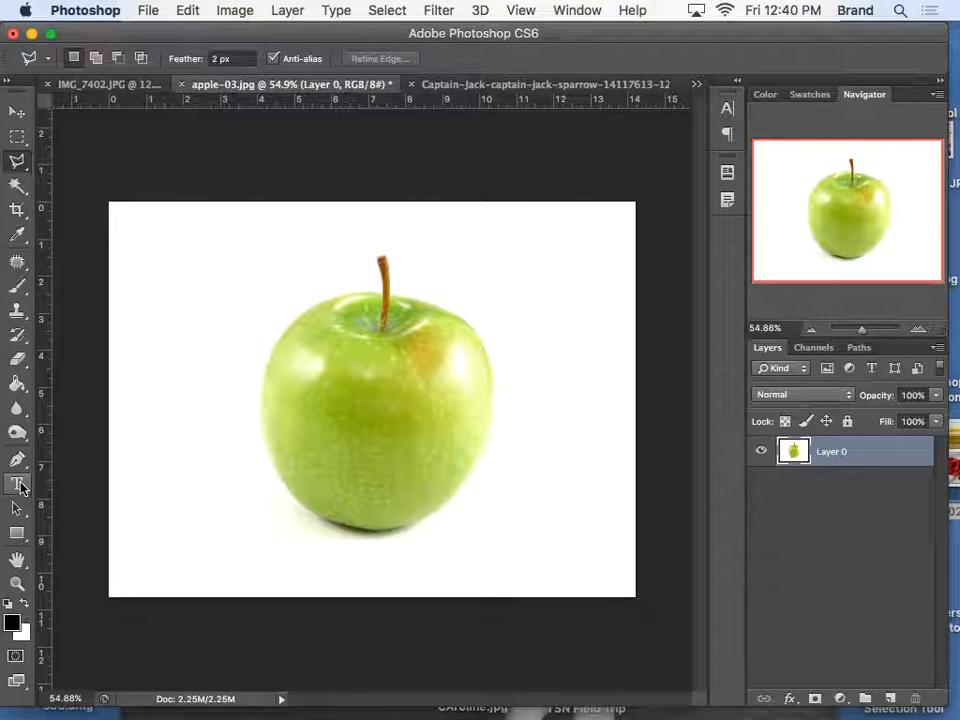
Create a text label reading "Apple" at the top left of the apple photo with the Type tool.
click(17, 484)
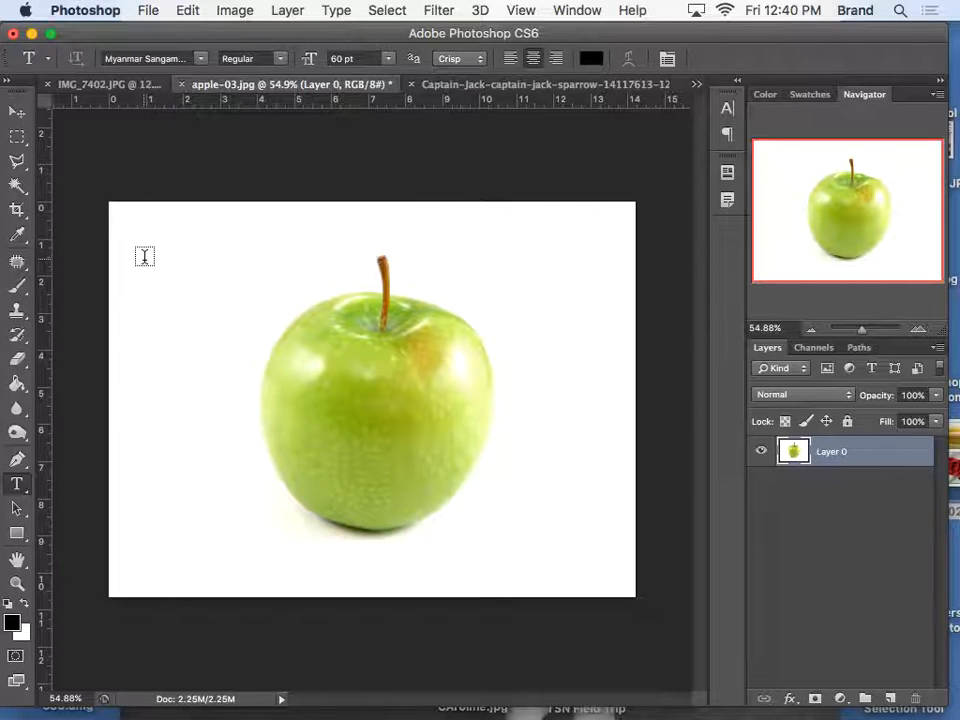
click(143, 256)
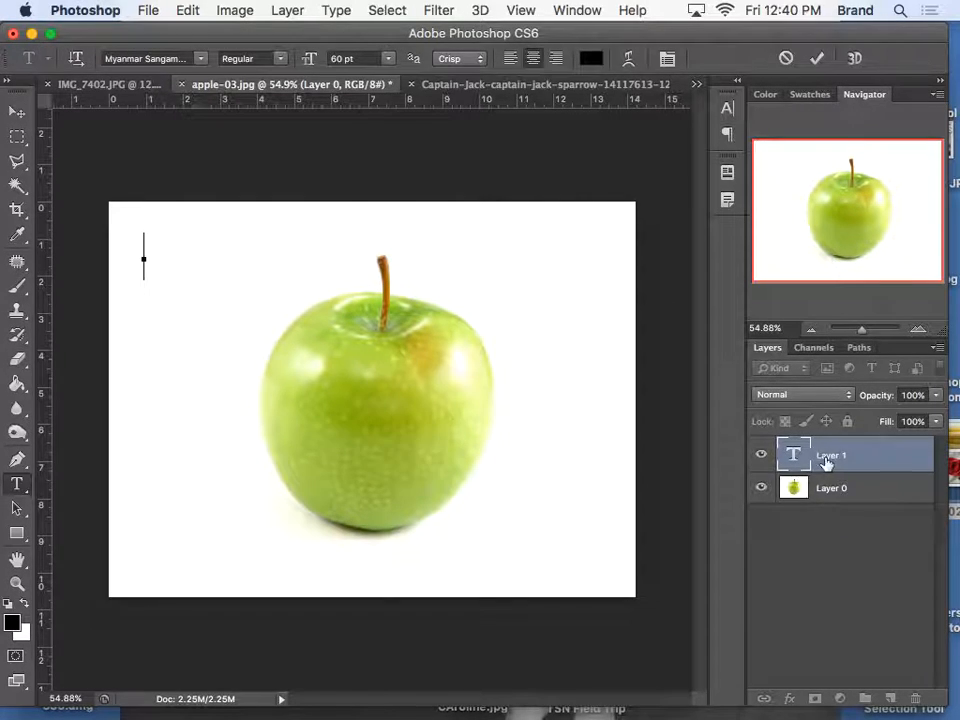
text(App)
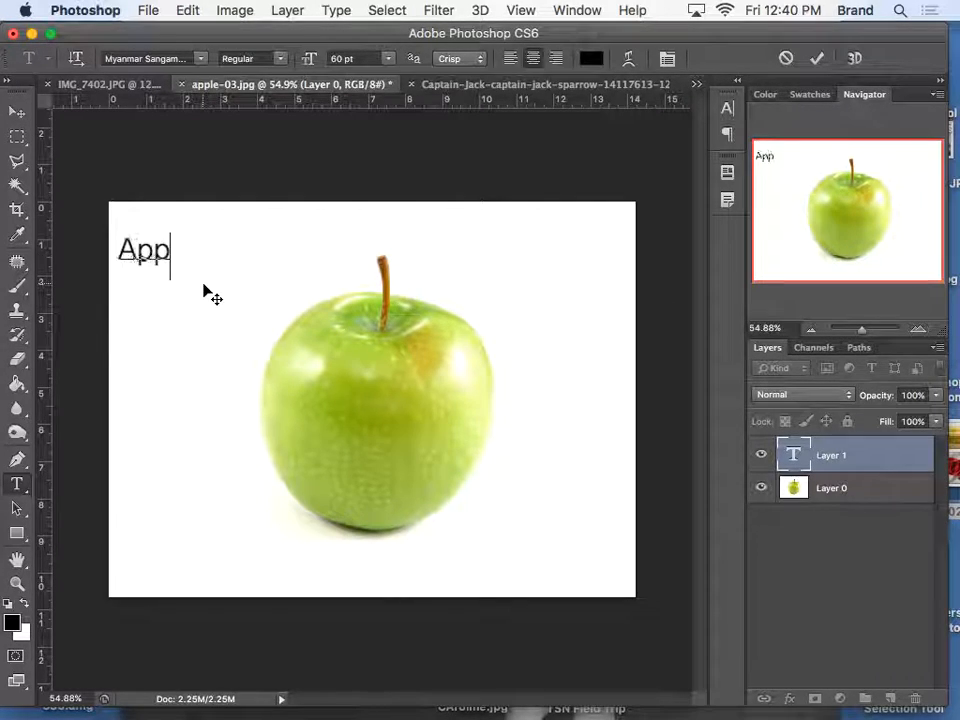
text(le)
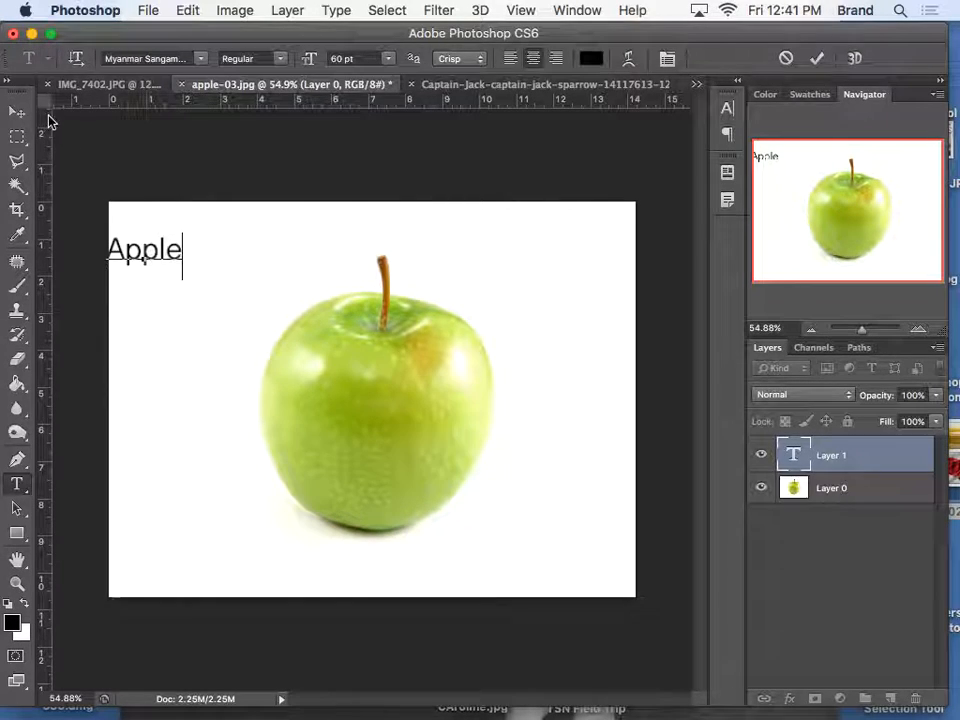
click(12, 110)
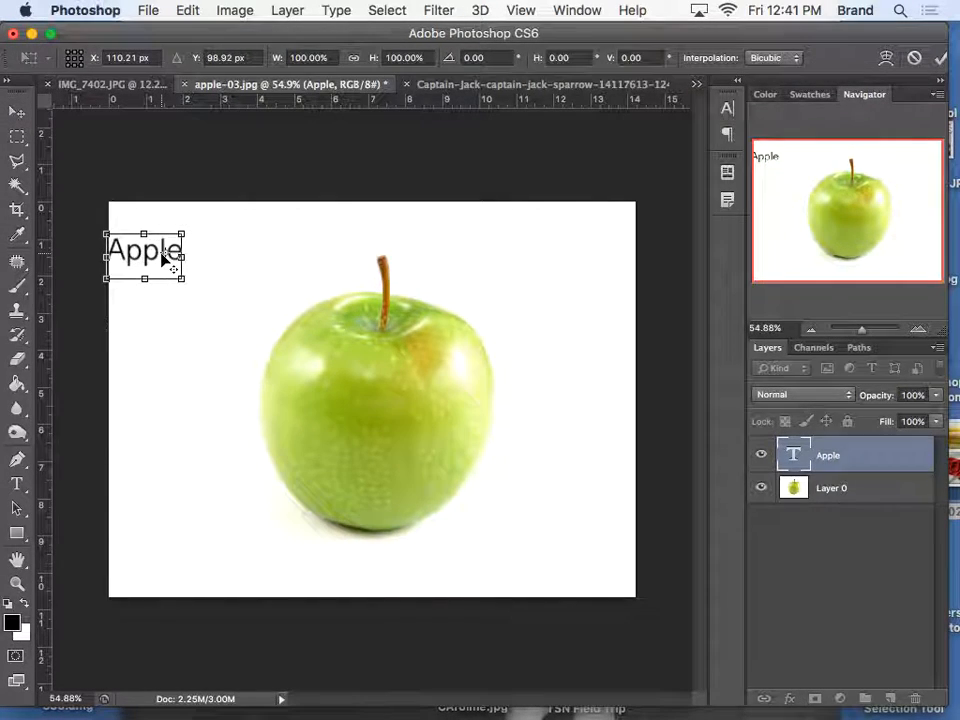
Drag the Apple text around and settle it just inside the photo's upper-left corner.
drag(145, 250, 360, 345)
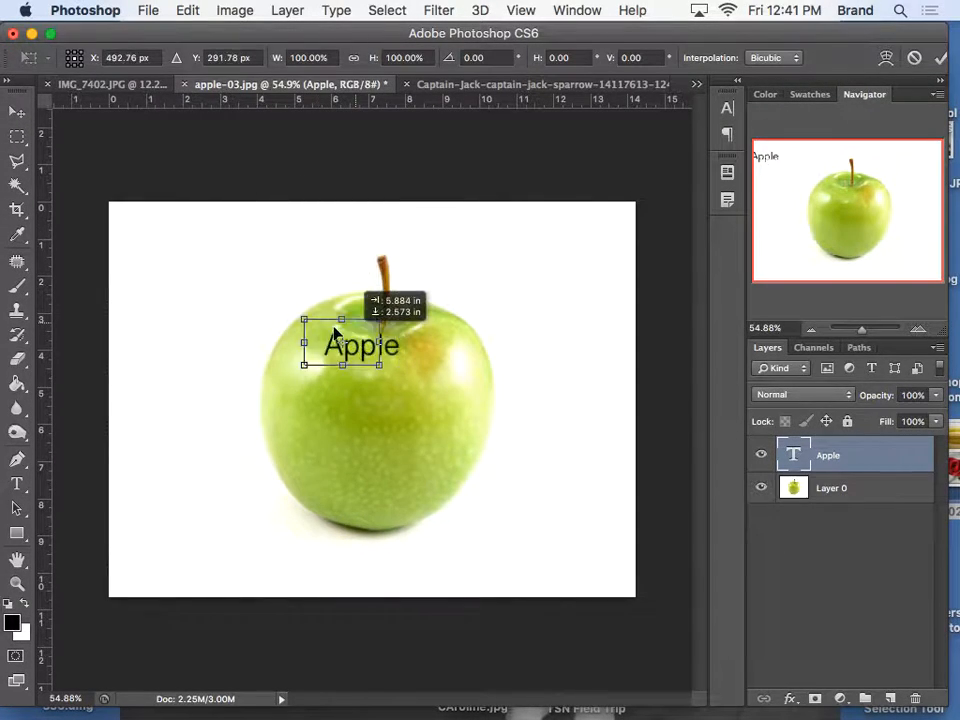
drag(360, 345, 213, 273)
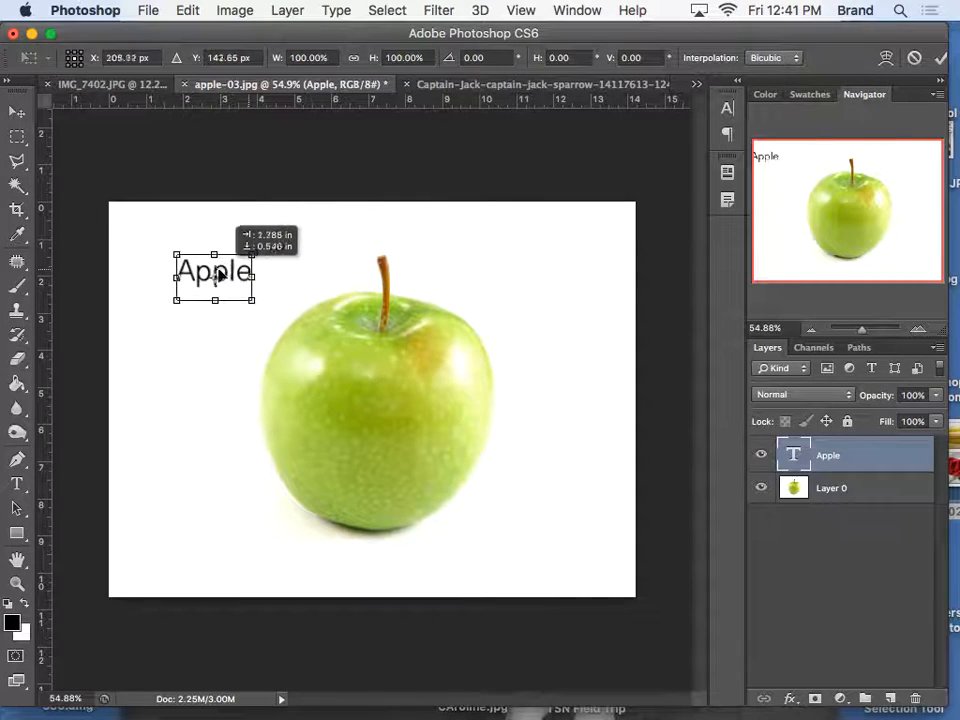
drag(213, 277, 199, 287)
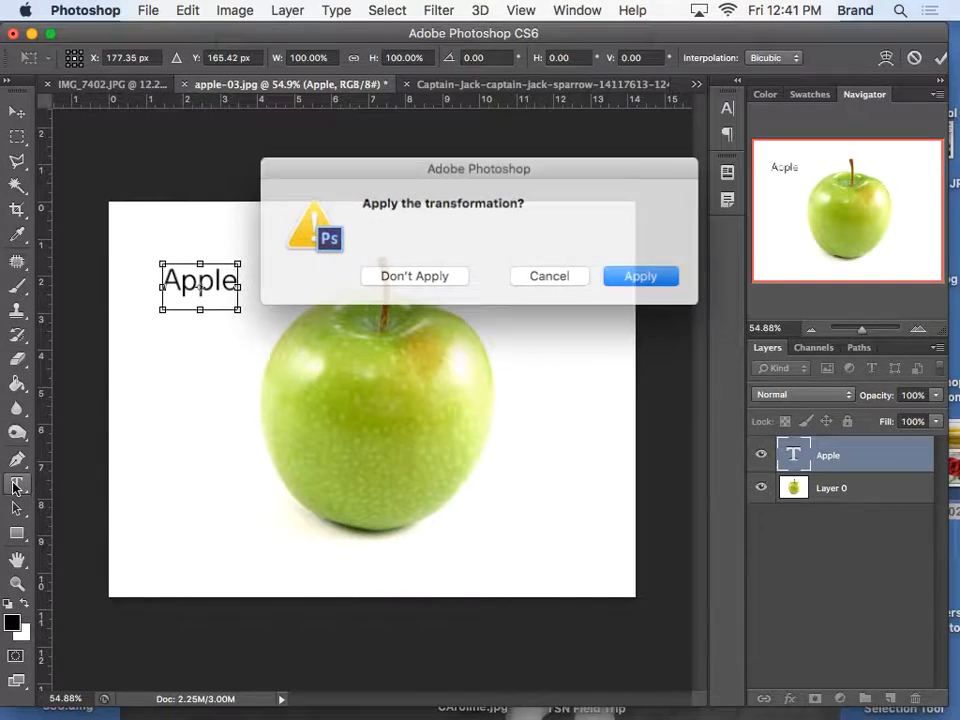
Apply the move, peek at the text colour picker, then discard the Apple text layer.
click(640, 276)
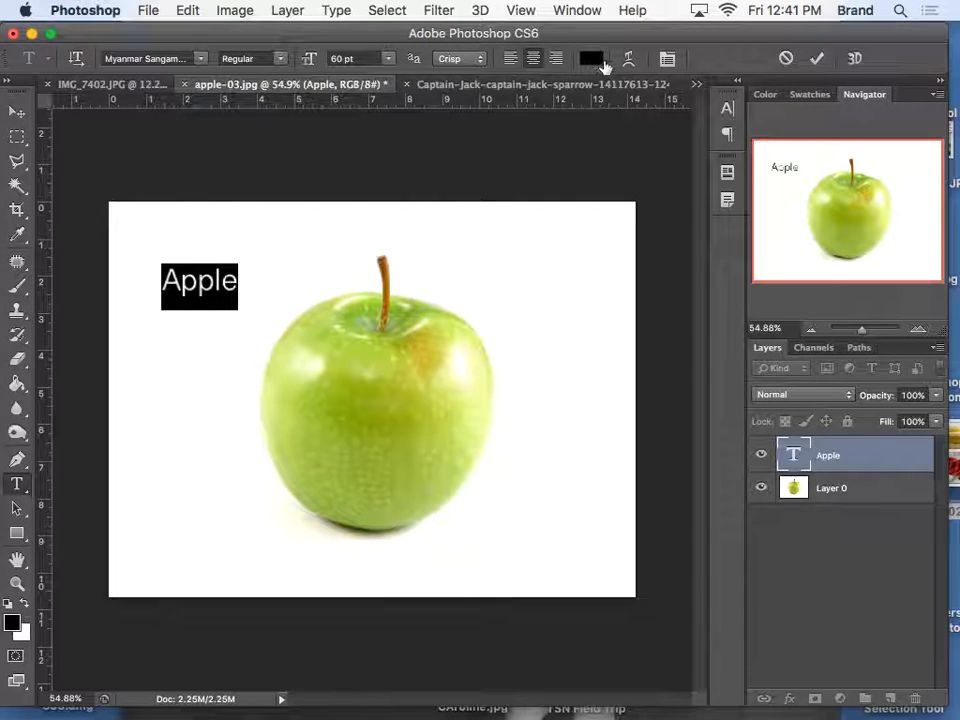
click(592, 58)
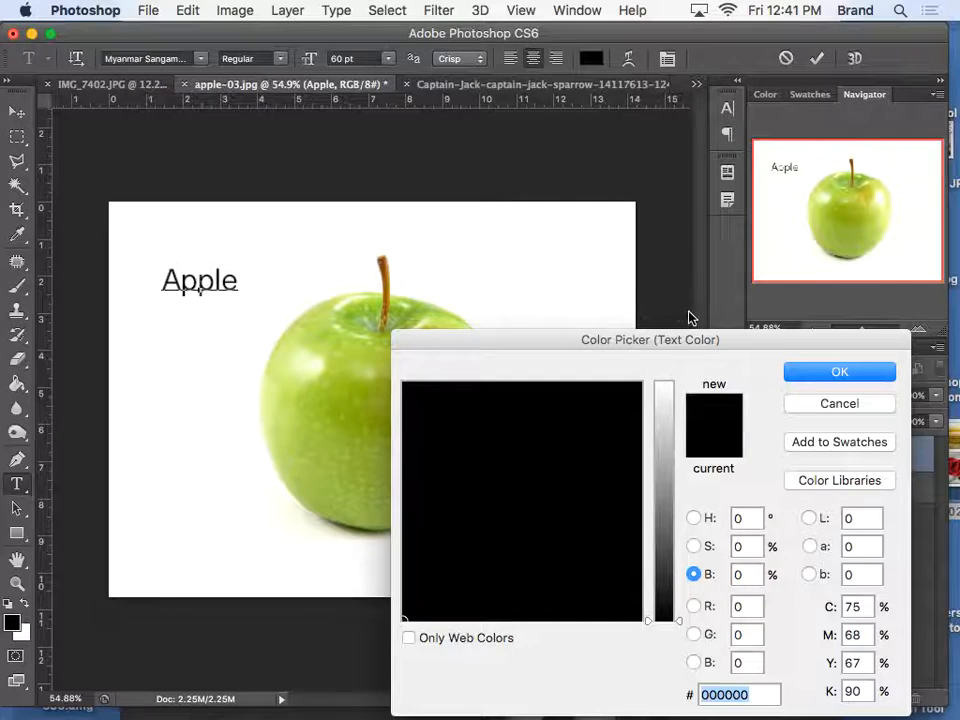
drag(650, 339, 726, 126)
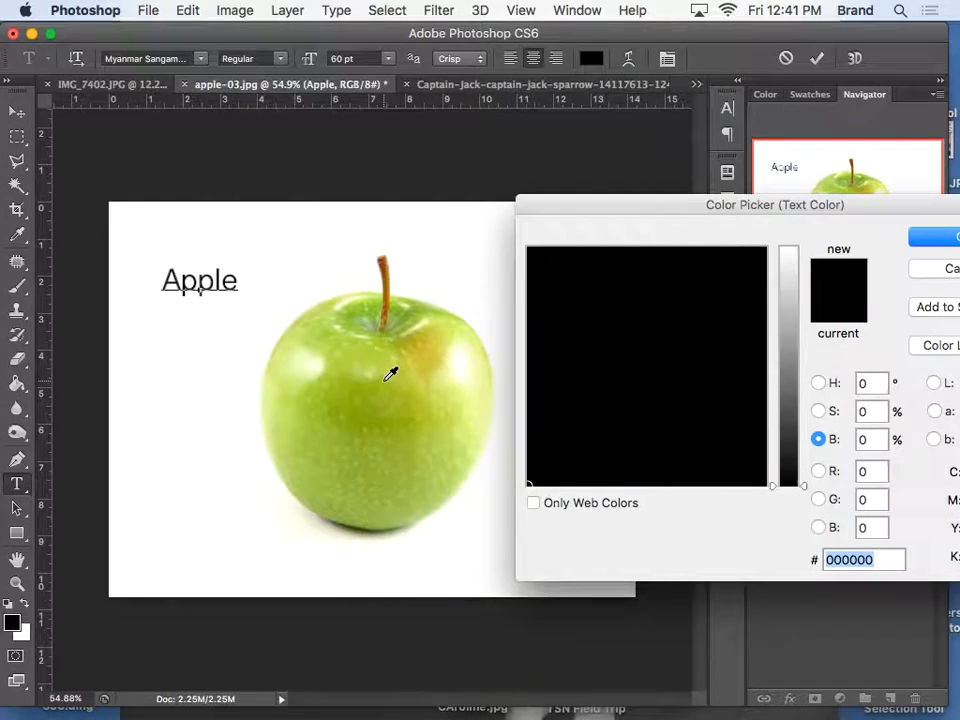
mouse_move(903, 209)
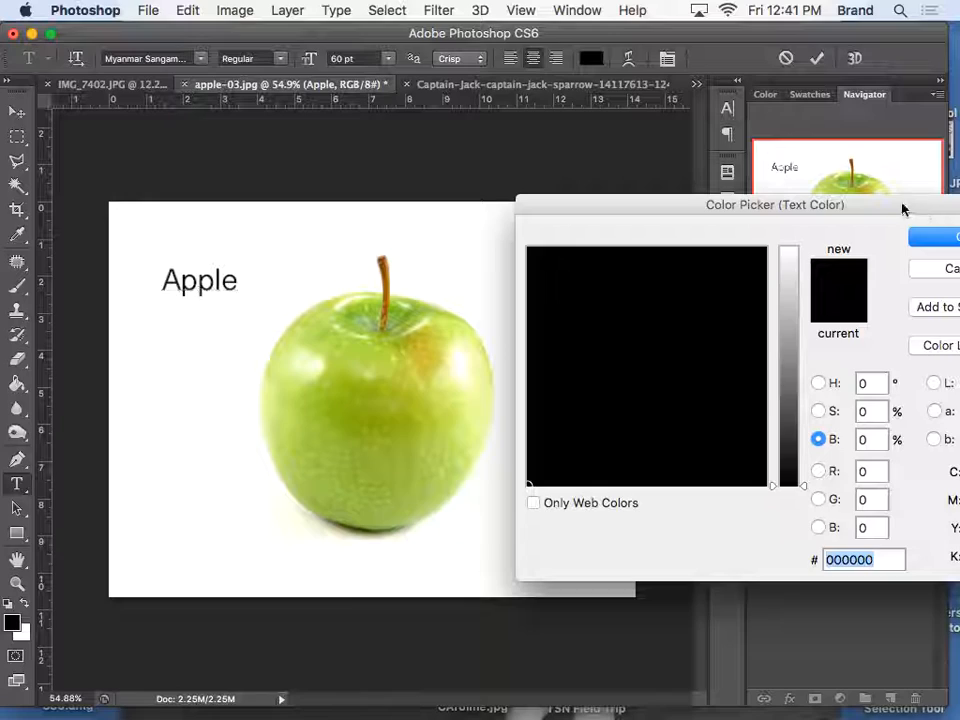
click(958, 237)
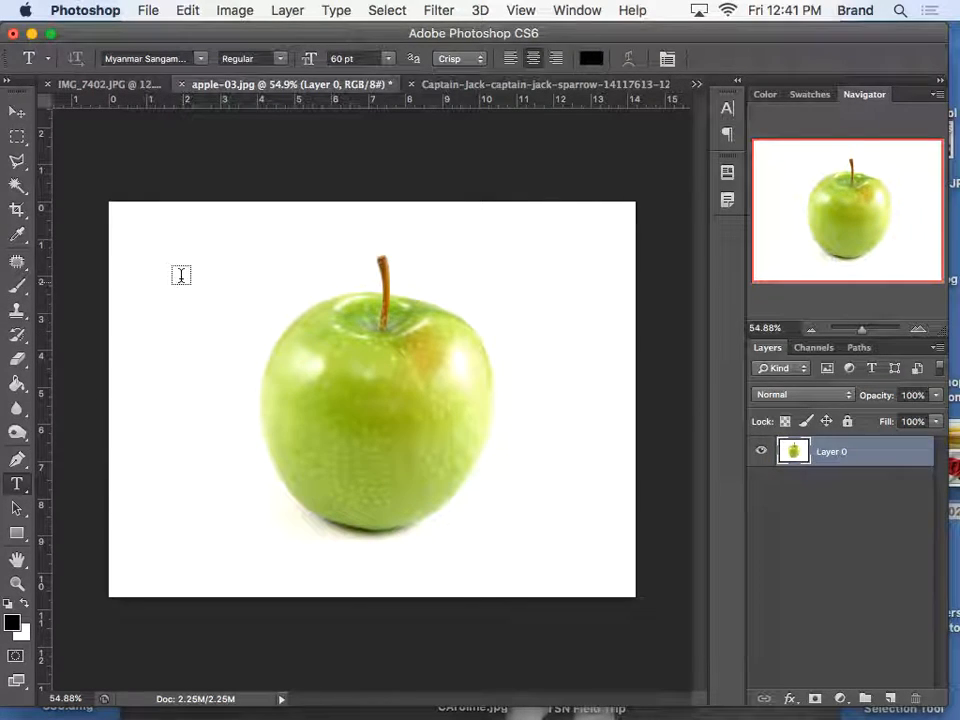
text(A)
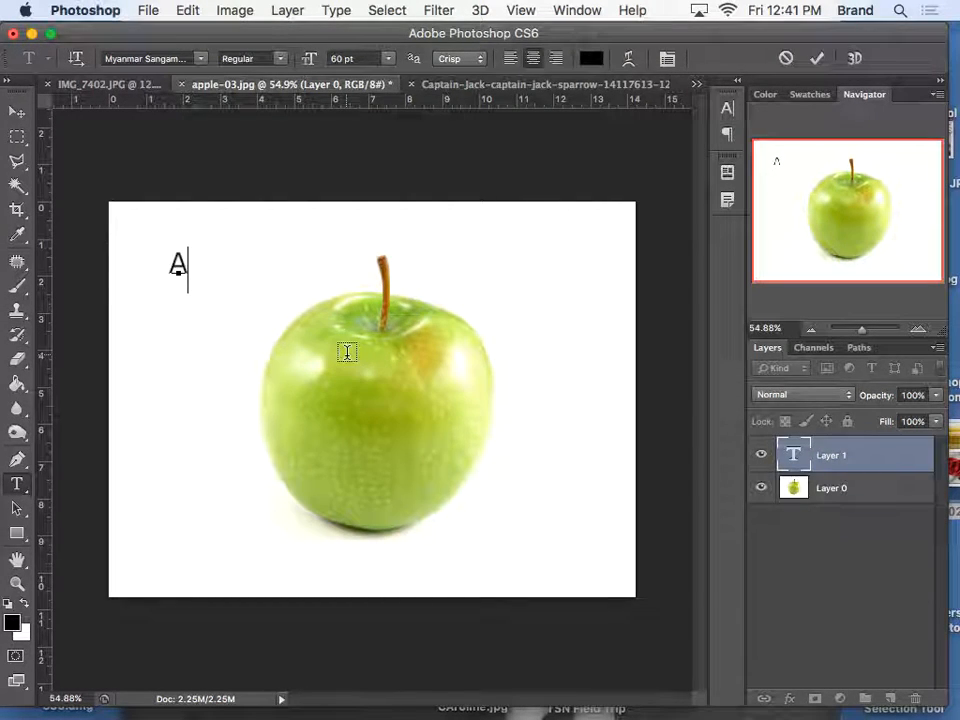
text(PPLE)
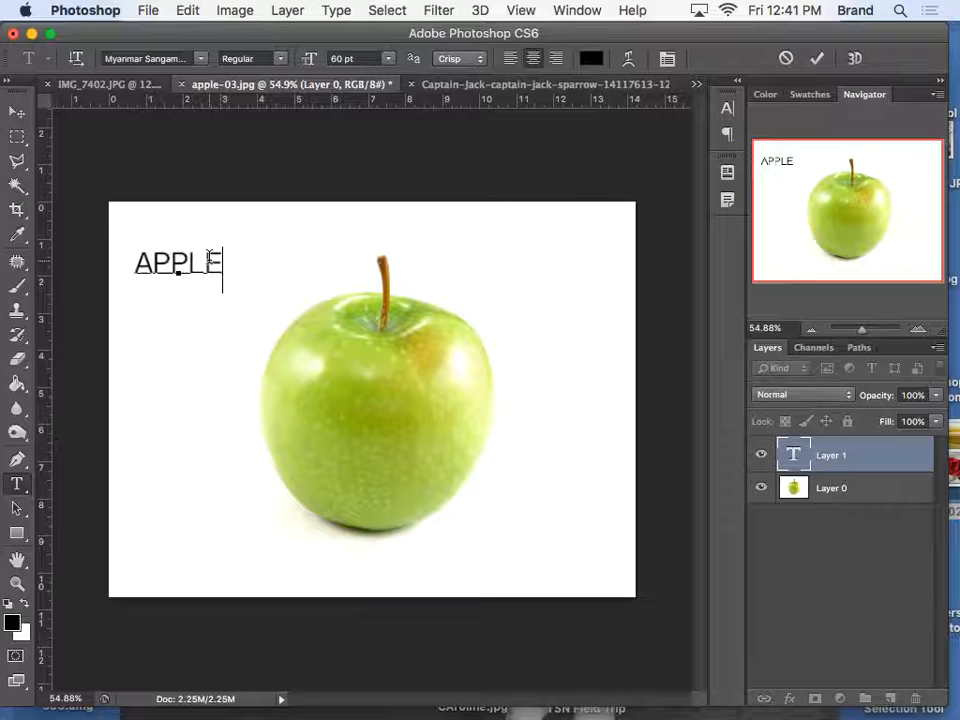
click(591, 58)
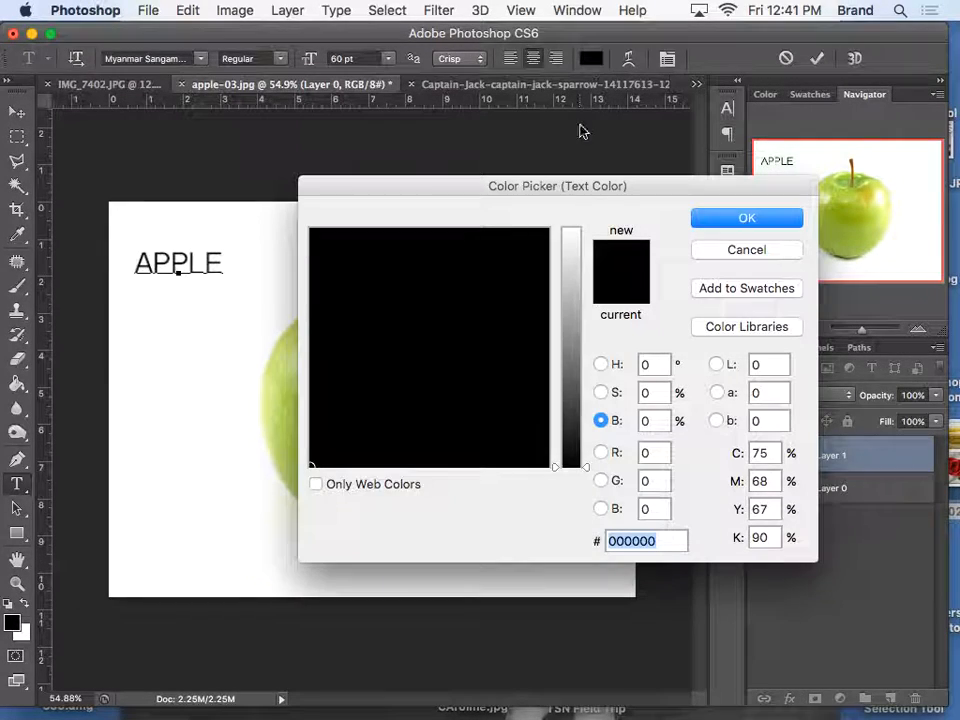
click(746, 218)
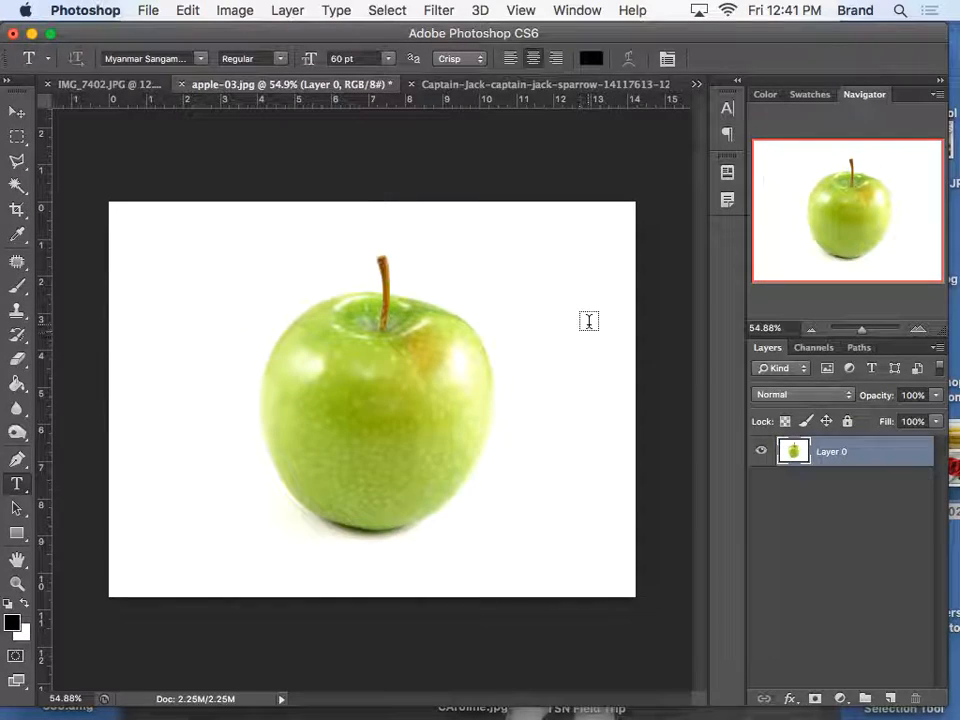
click(234, 11)
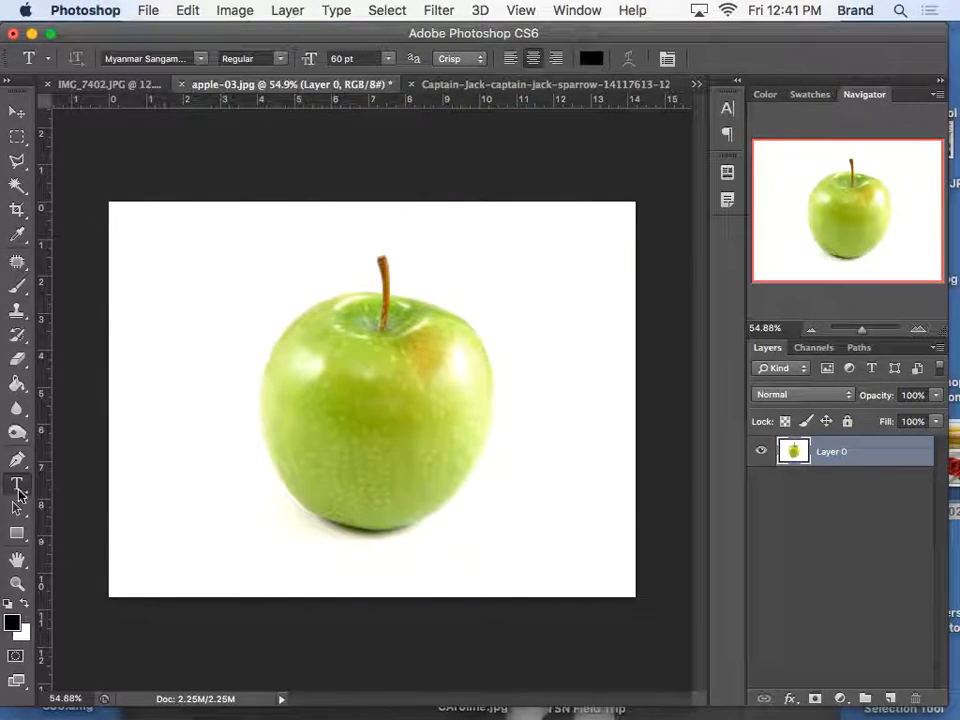
text(APP)
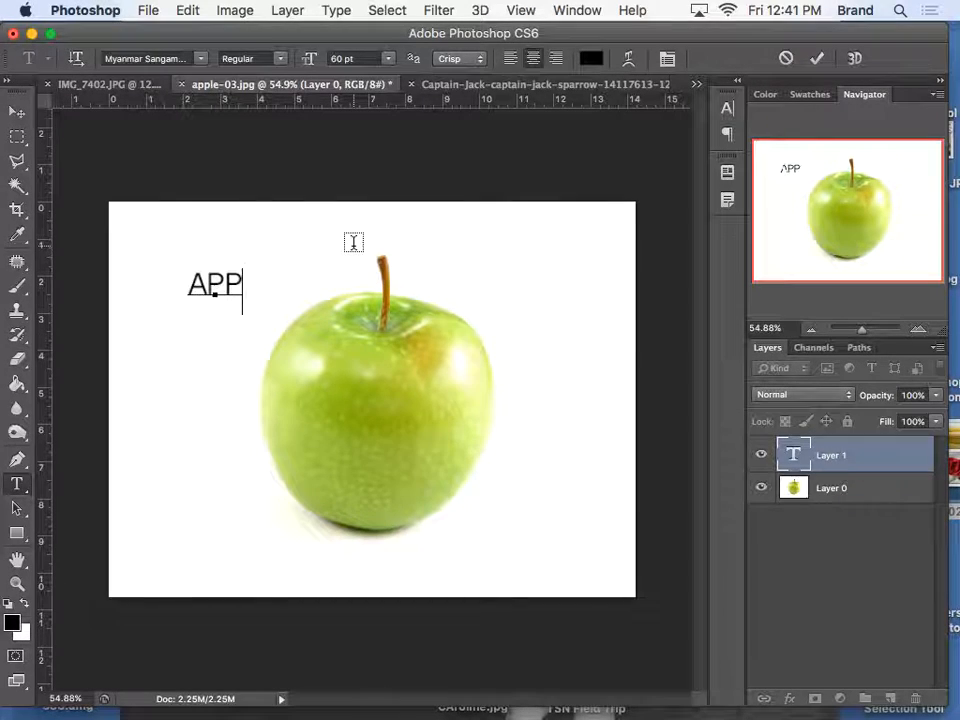
text(LE)
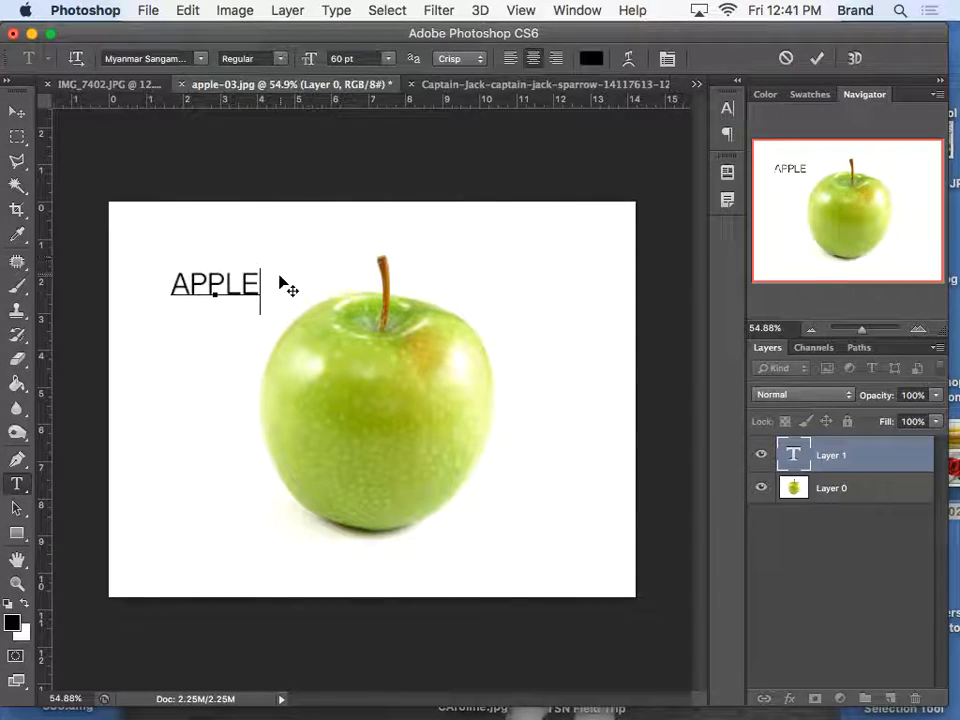
click(592, 57)
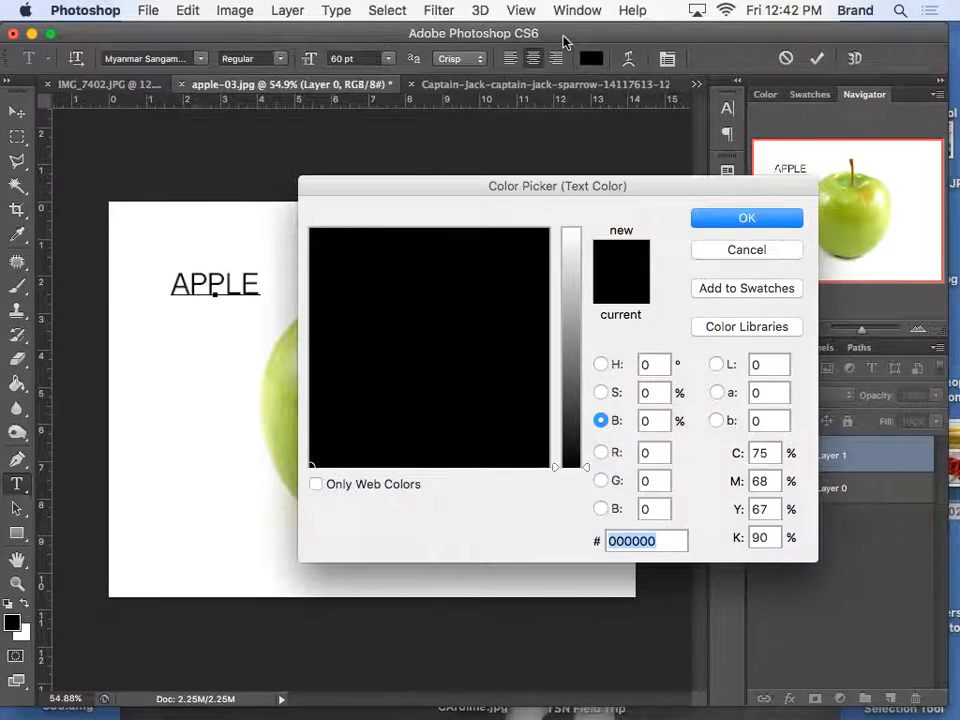
click(317, 484)
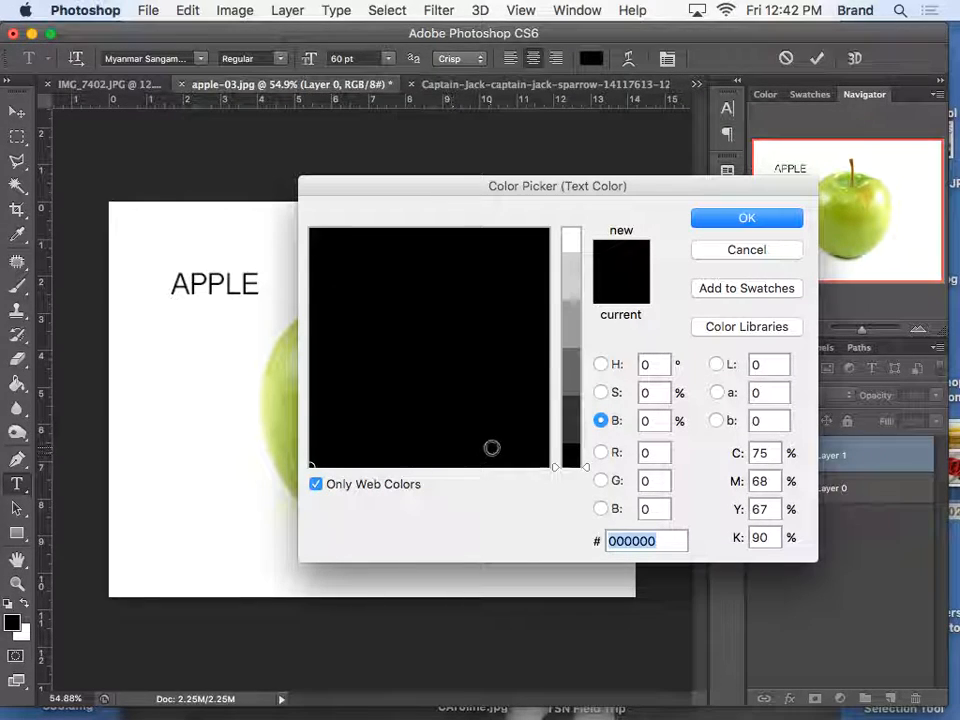
click(746, 218)
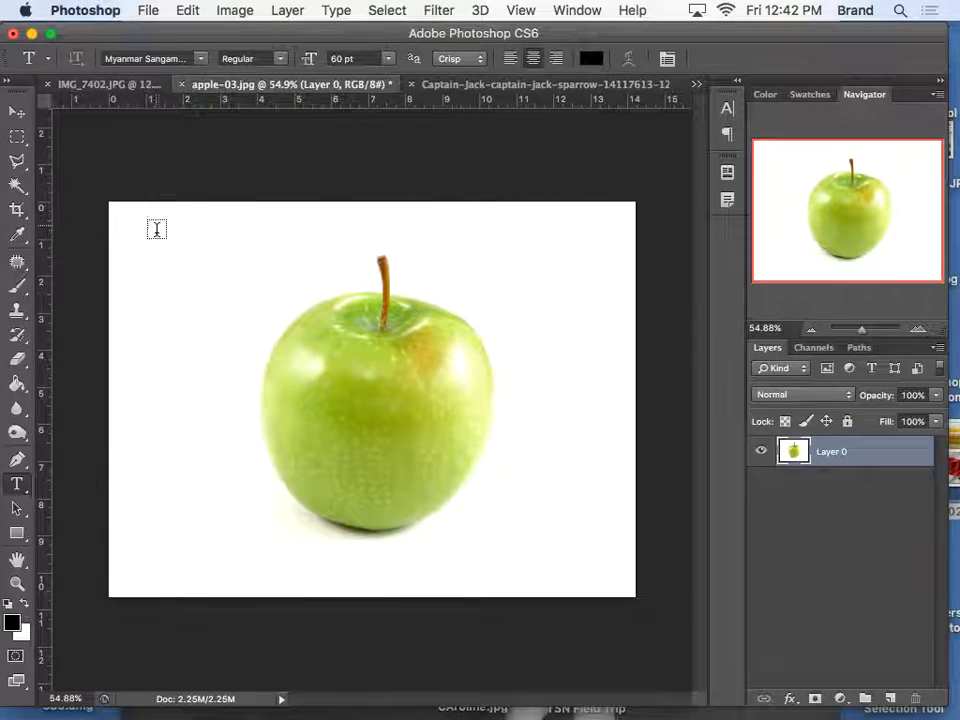
Add a black APPLE label at the upper left, leaving its colour unchanged, and switch to the banana photo.
text(APPLE)
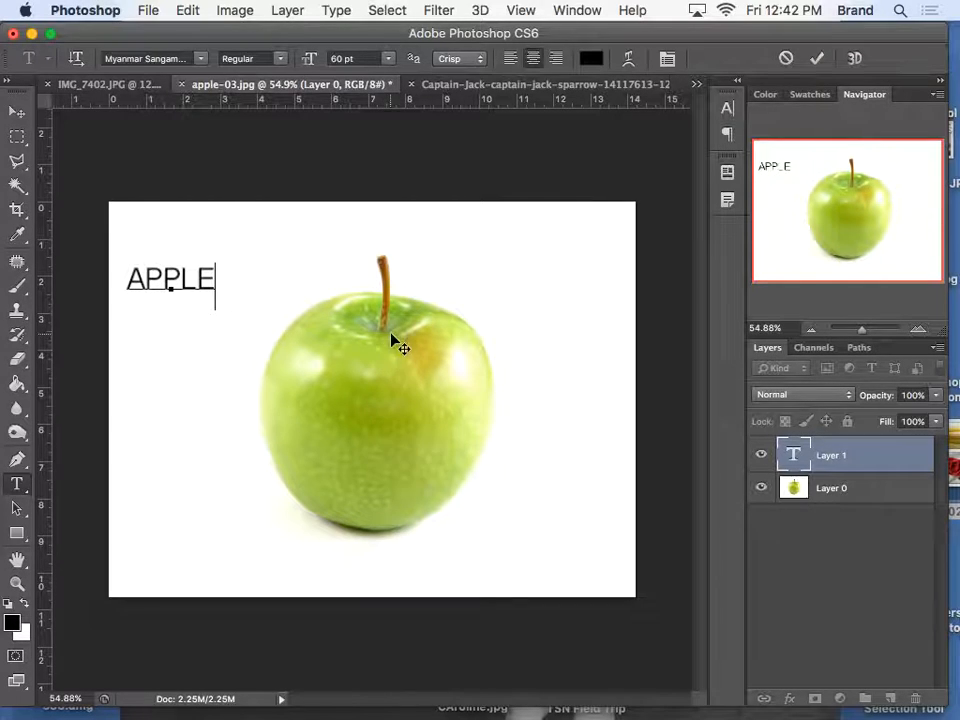
click(591, 58)
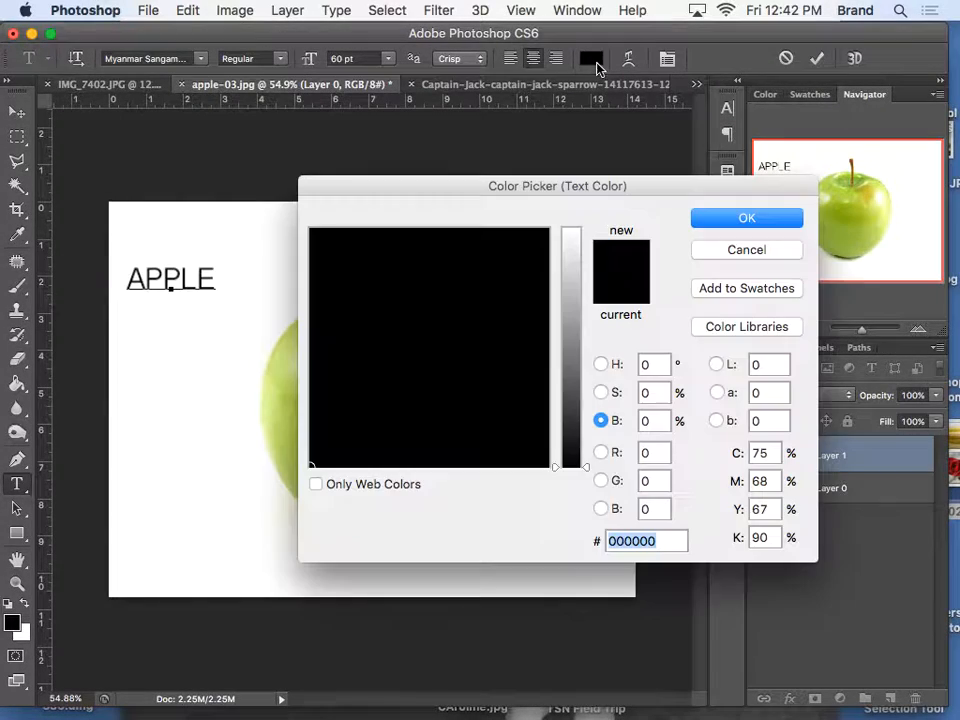
click(746, 218)
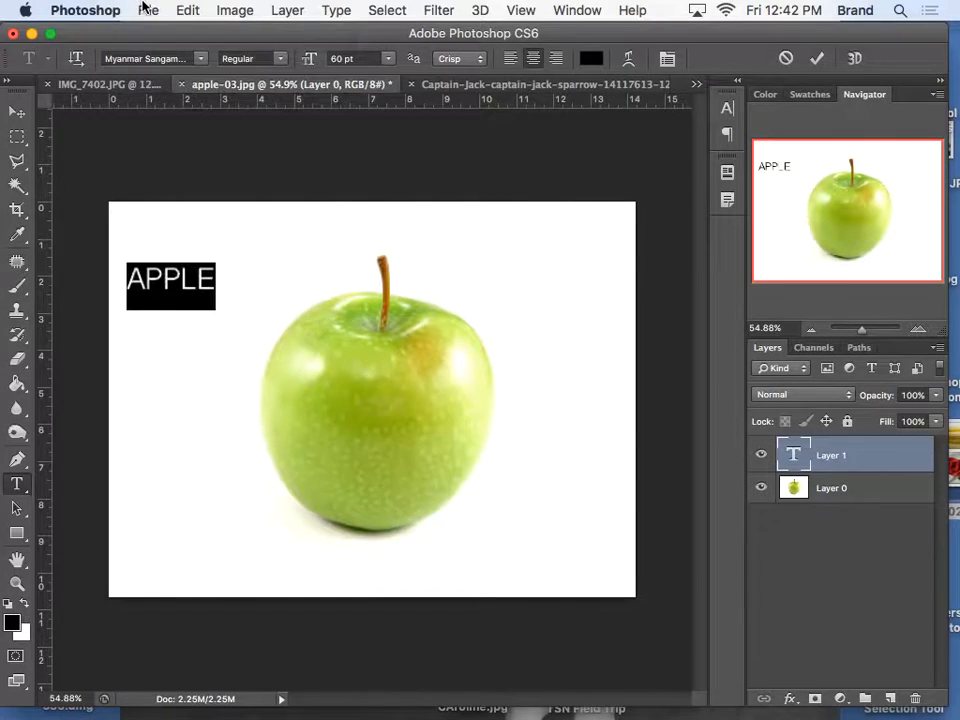
click(186, 9)
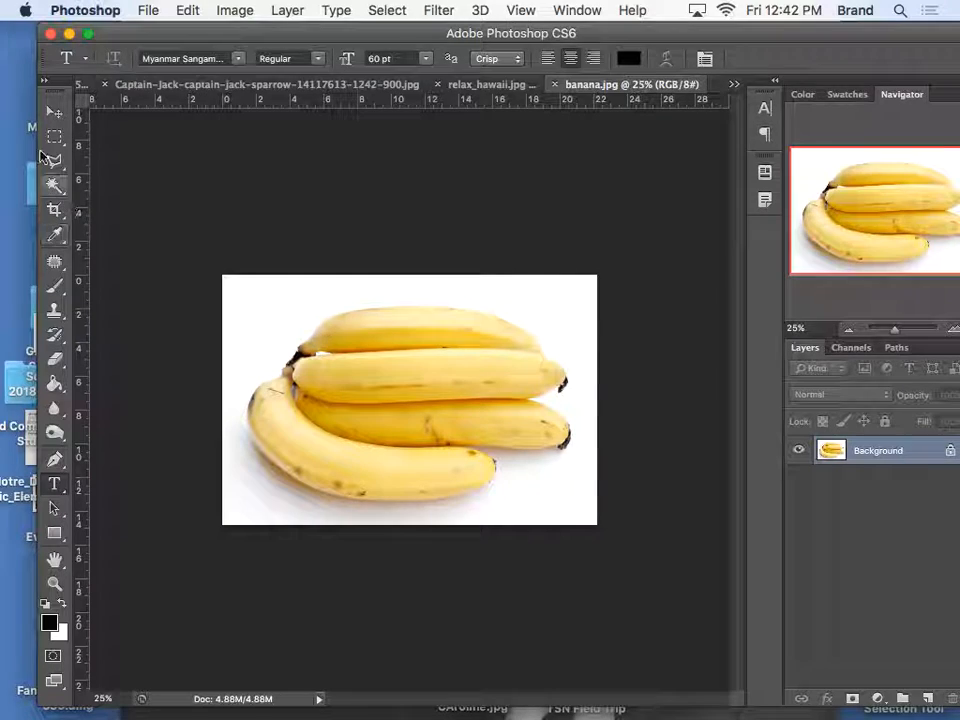
Add a BANANA label at the banana photo's upper left and bring up the Pantone colour libraries.
click(428, 358)
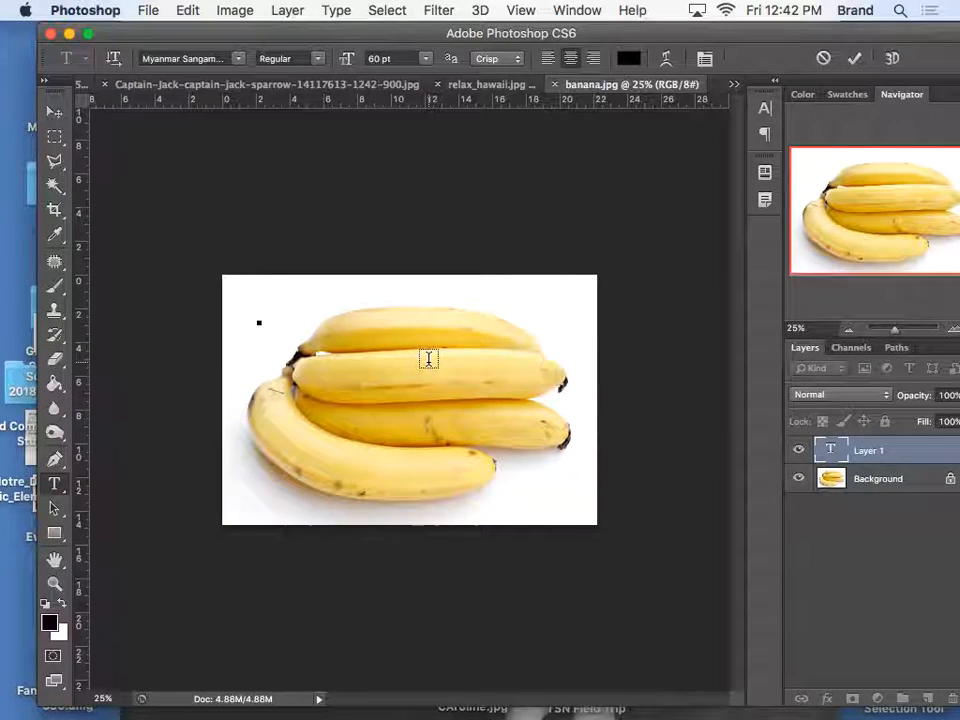
text(BANANA)
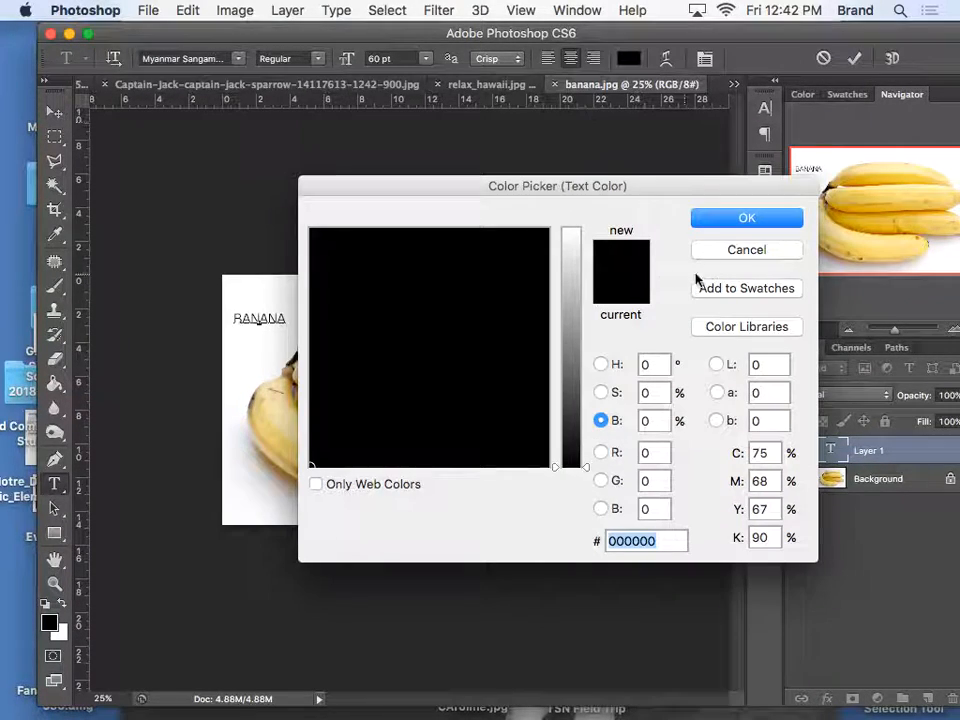
mouse_move(742, 348)
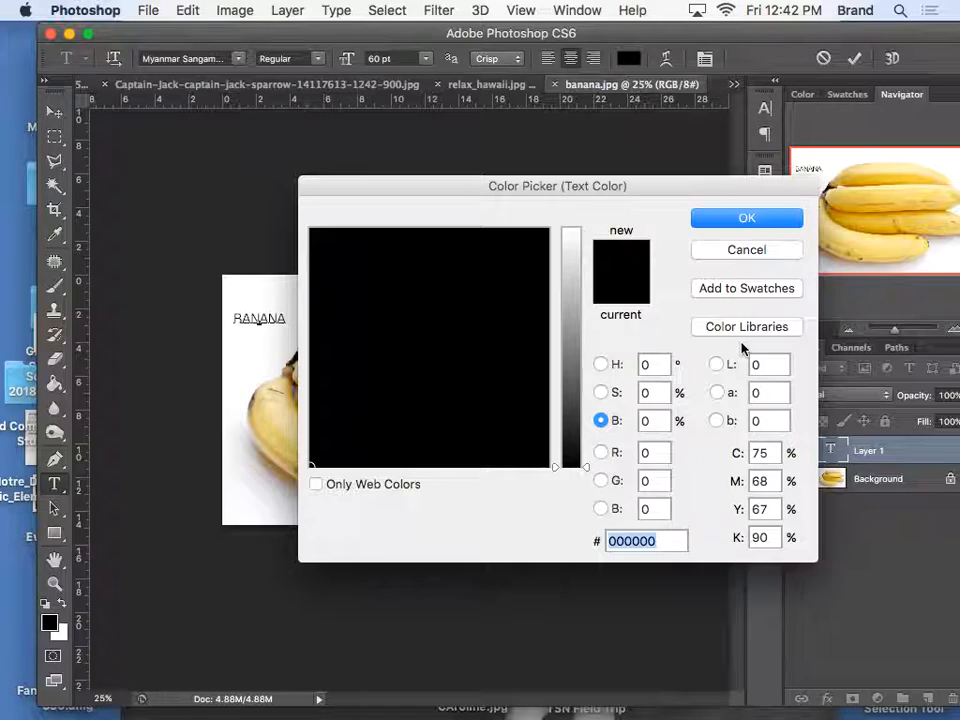
click(746, 327)
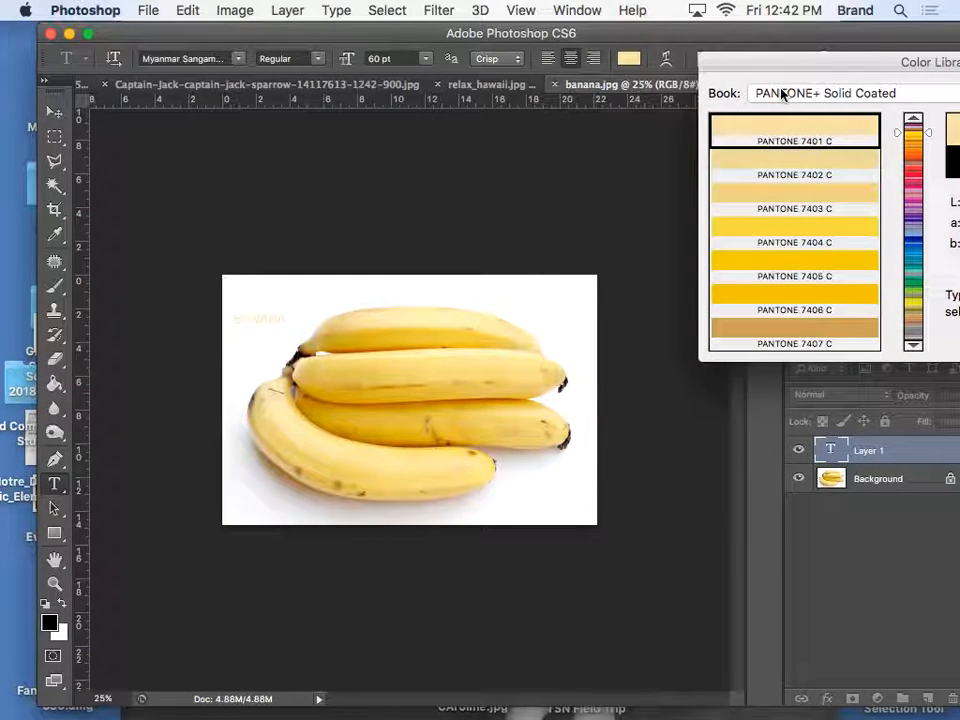
mouse_move(437, 283)
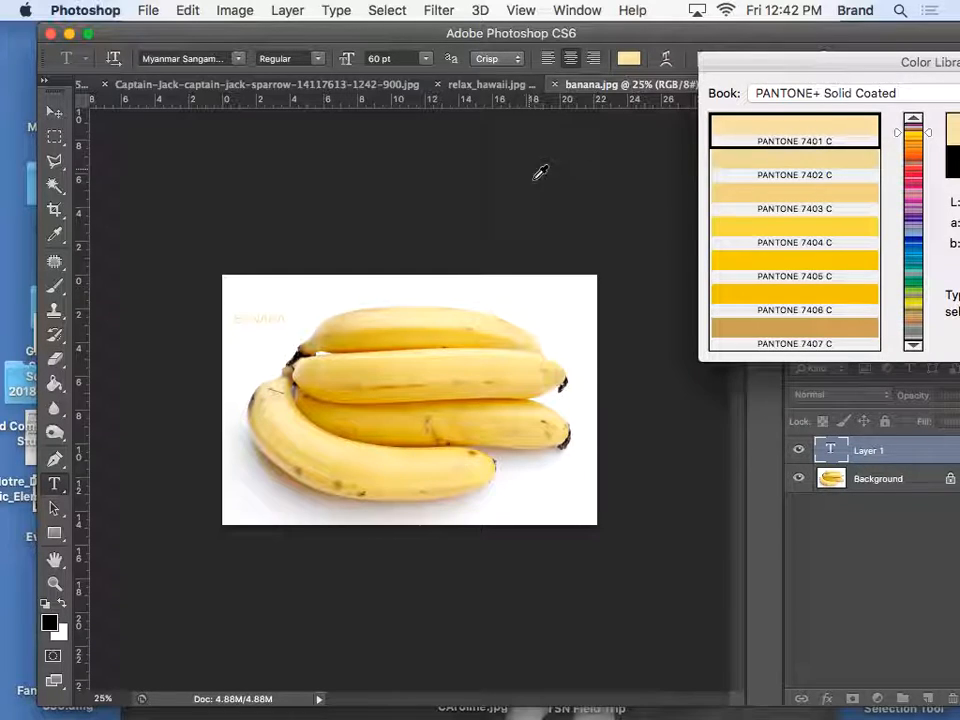
mouse_move(385, 325)
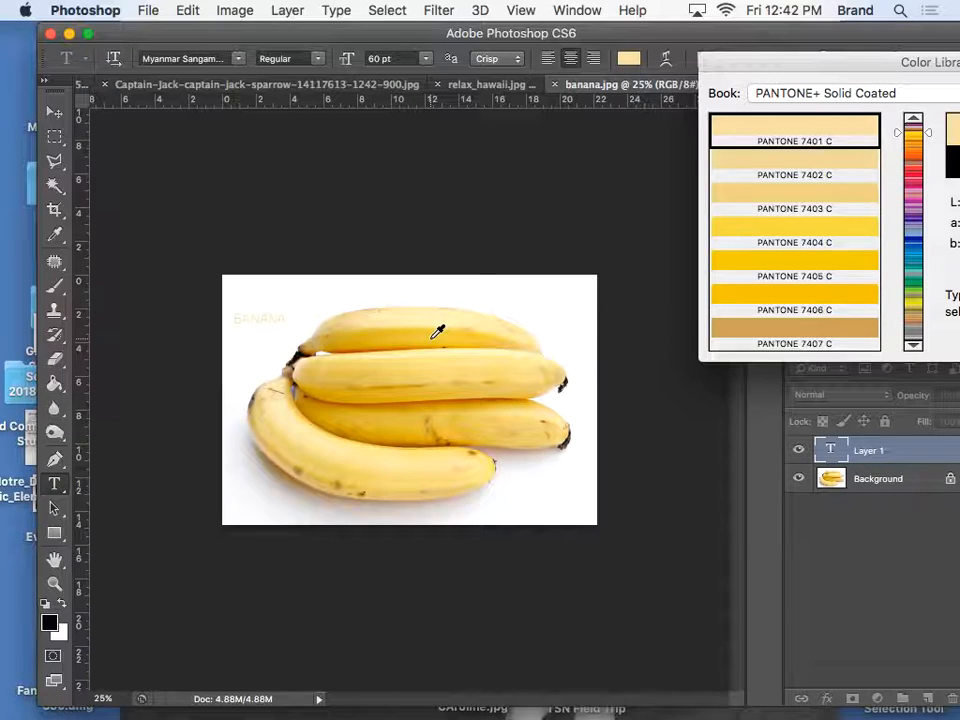
Sample the bananas to colour the BANANA text PANTONE 129 C yellow.
click(794, 208)
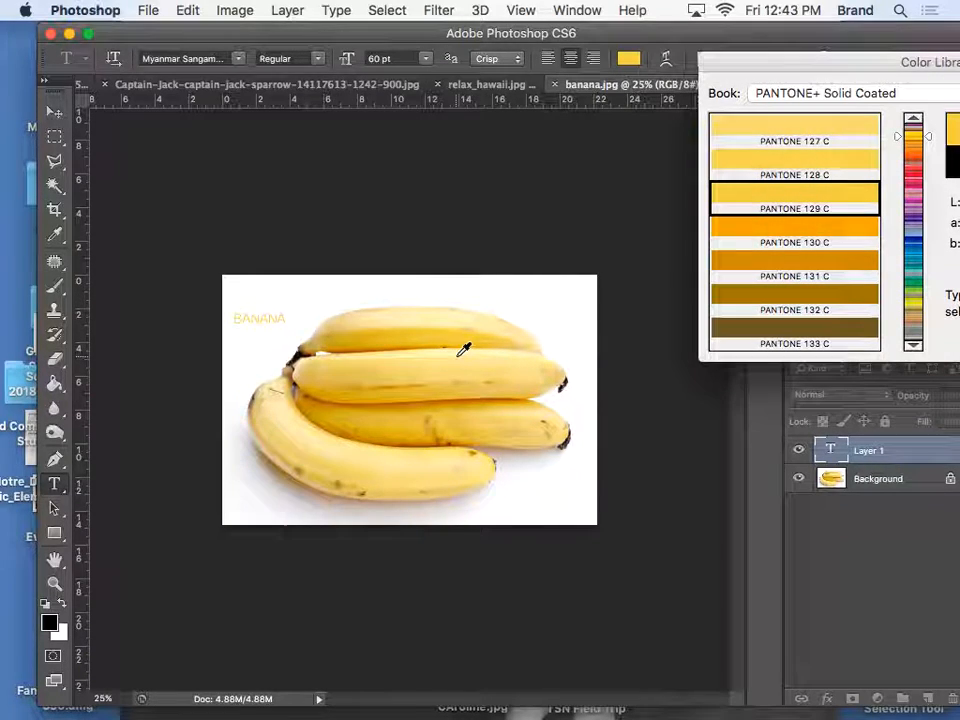
mouse_move(870, 68)
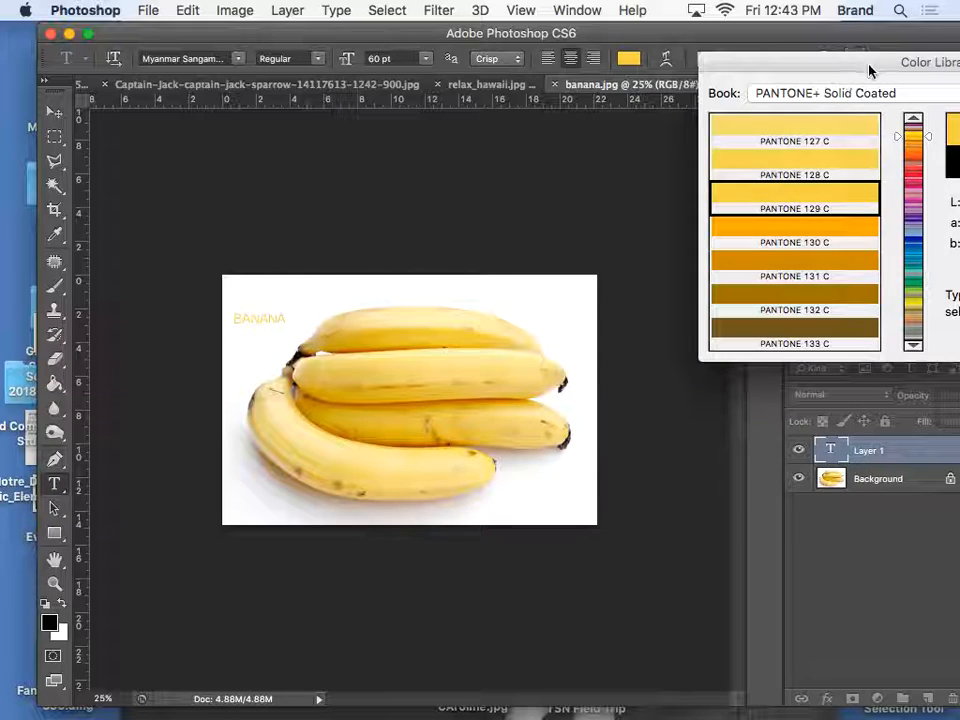